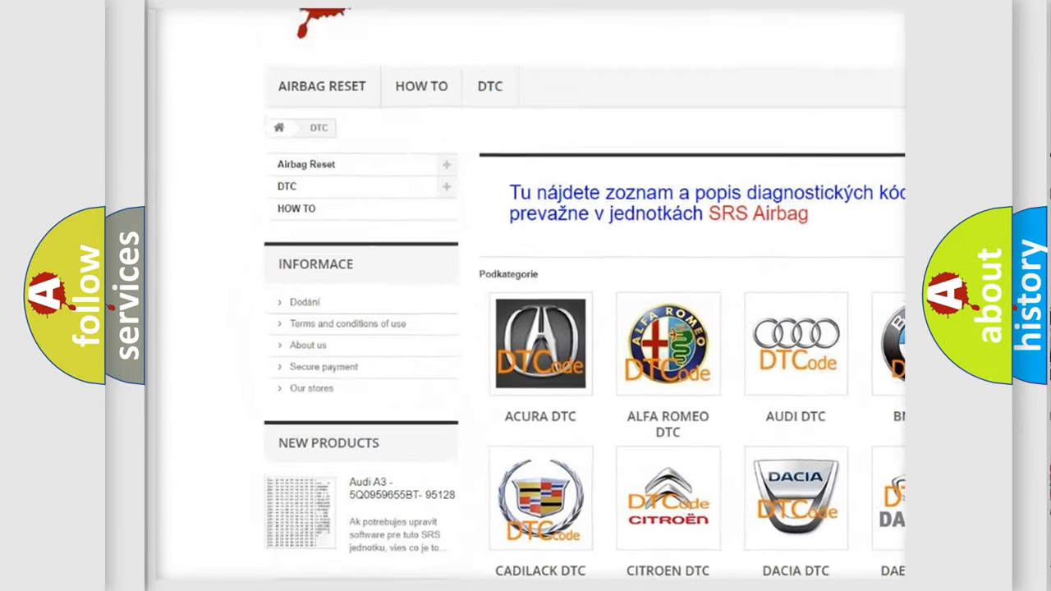
pyautogui.scroll(-3)
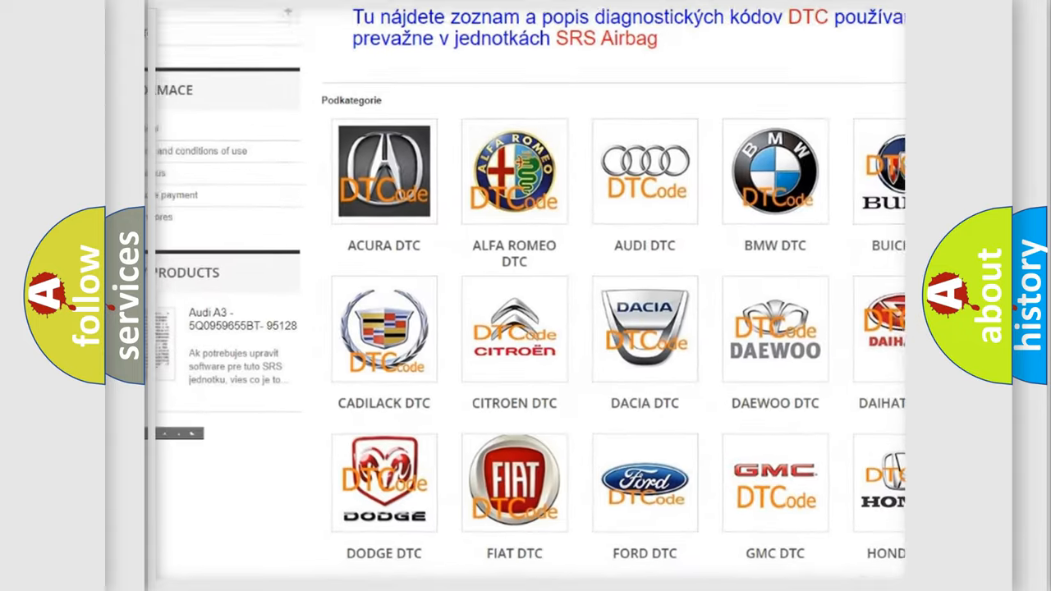
pyautogui.scroll(-3)
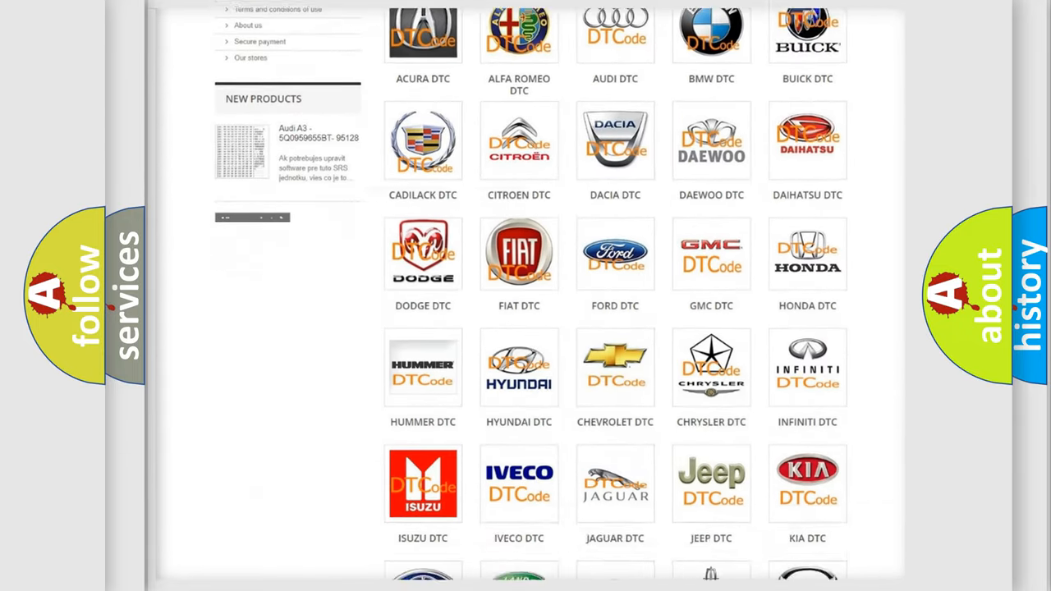
pyautogui.scroll(-3)
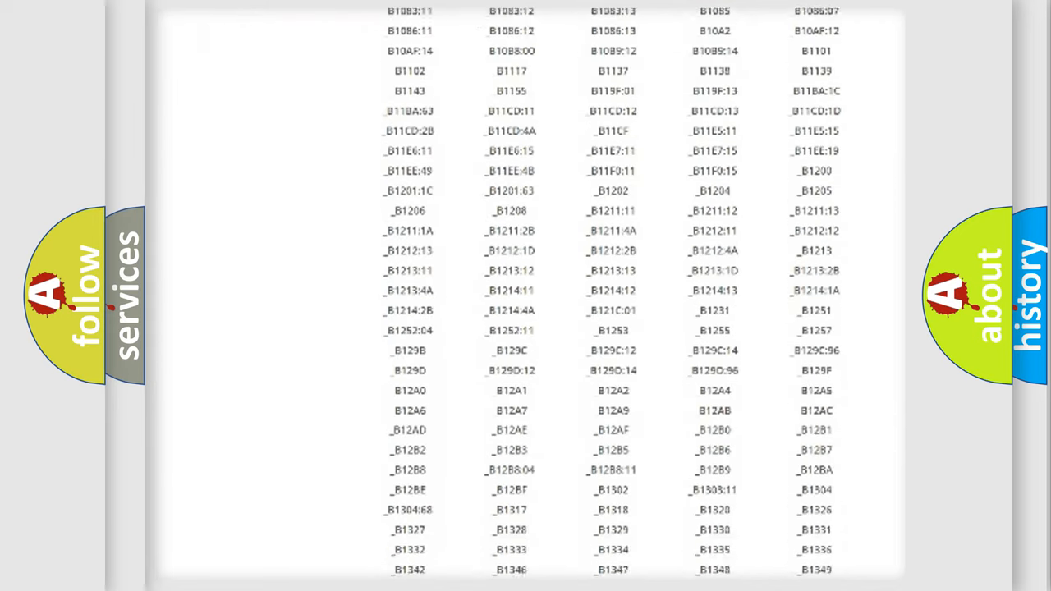
pyautogui.scroll(-3)
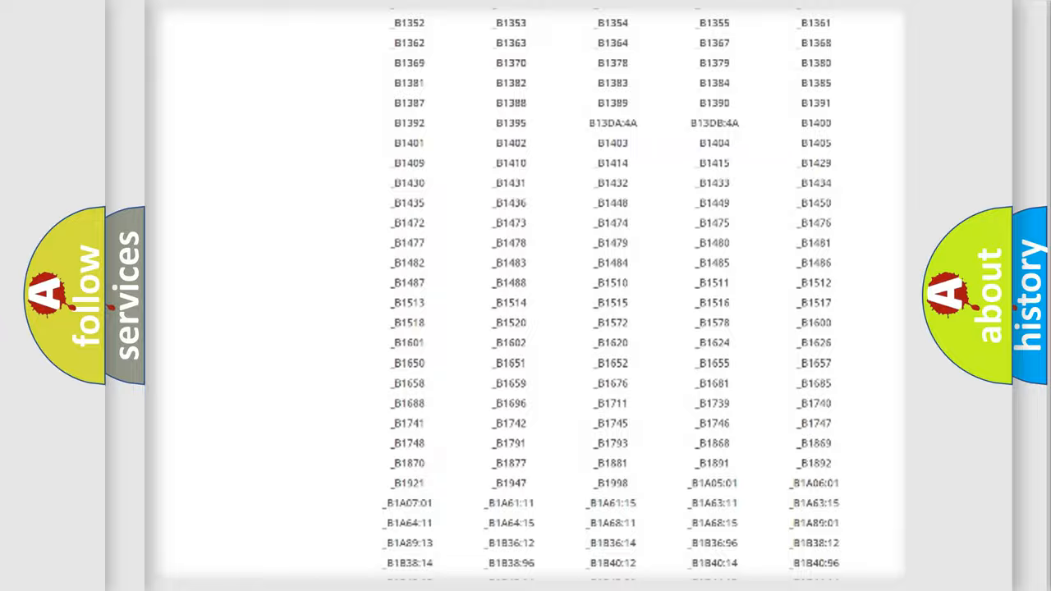